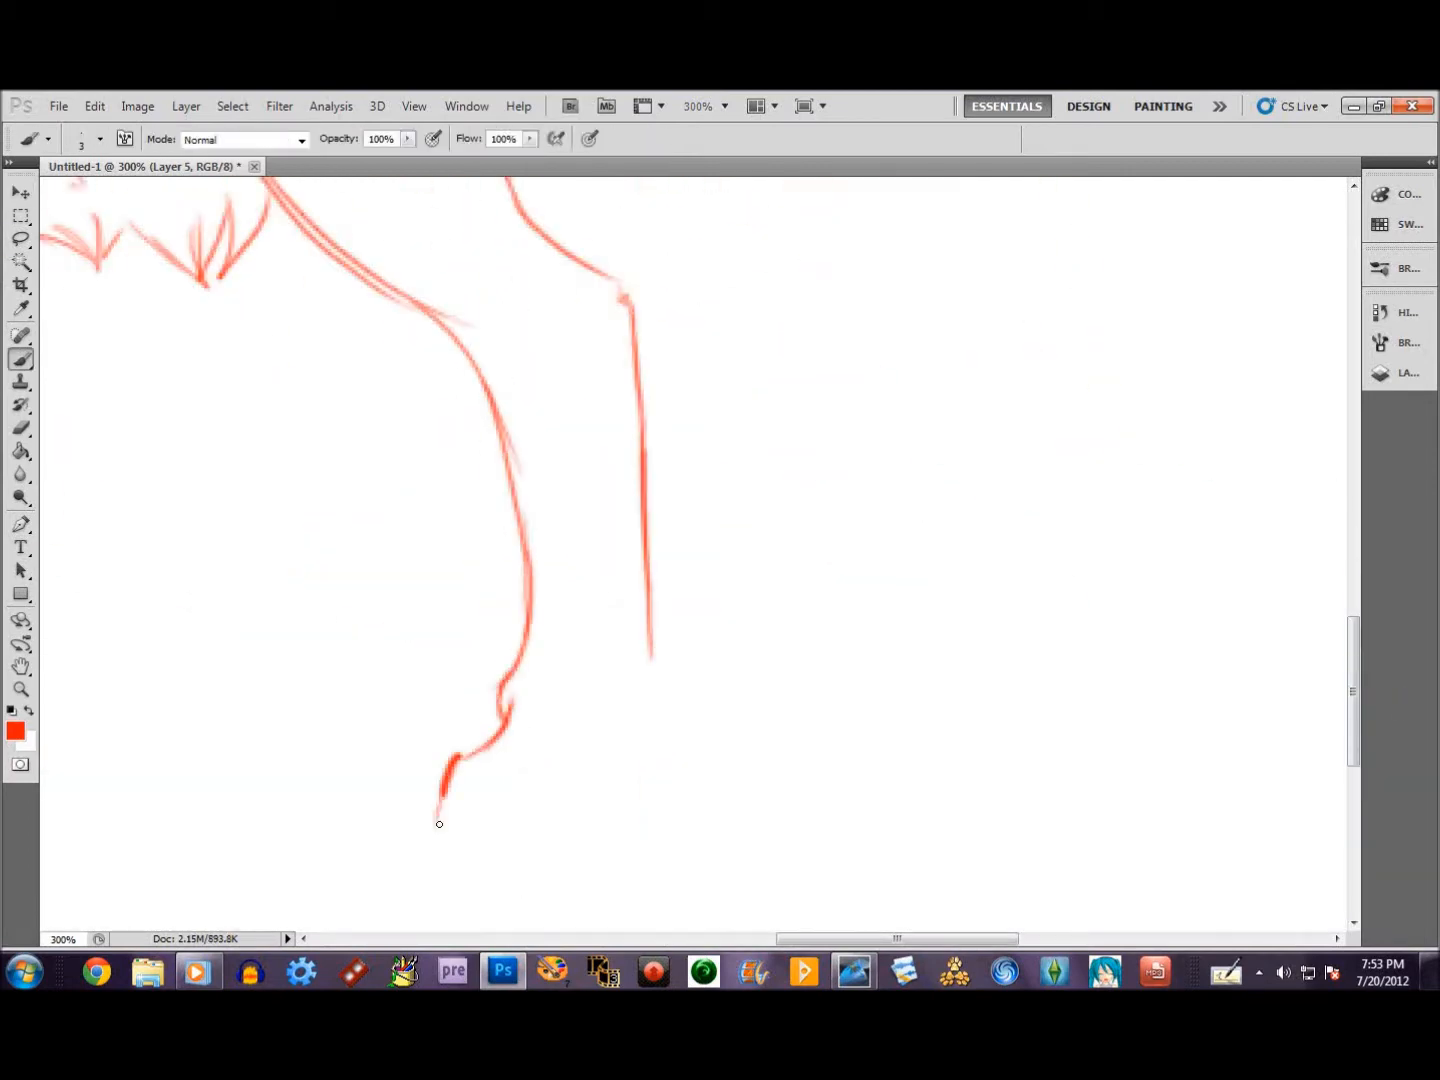
# - Ink black lineart over the red sketch of the wolf's legs and paws
pyautogui.click(690, 106)
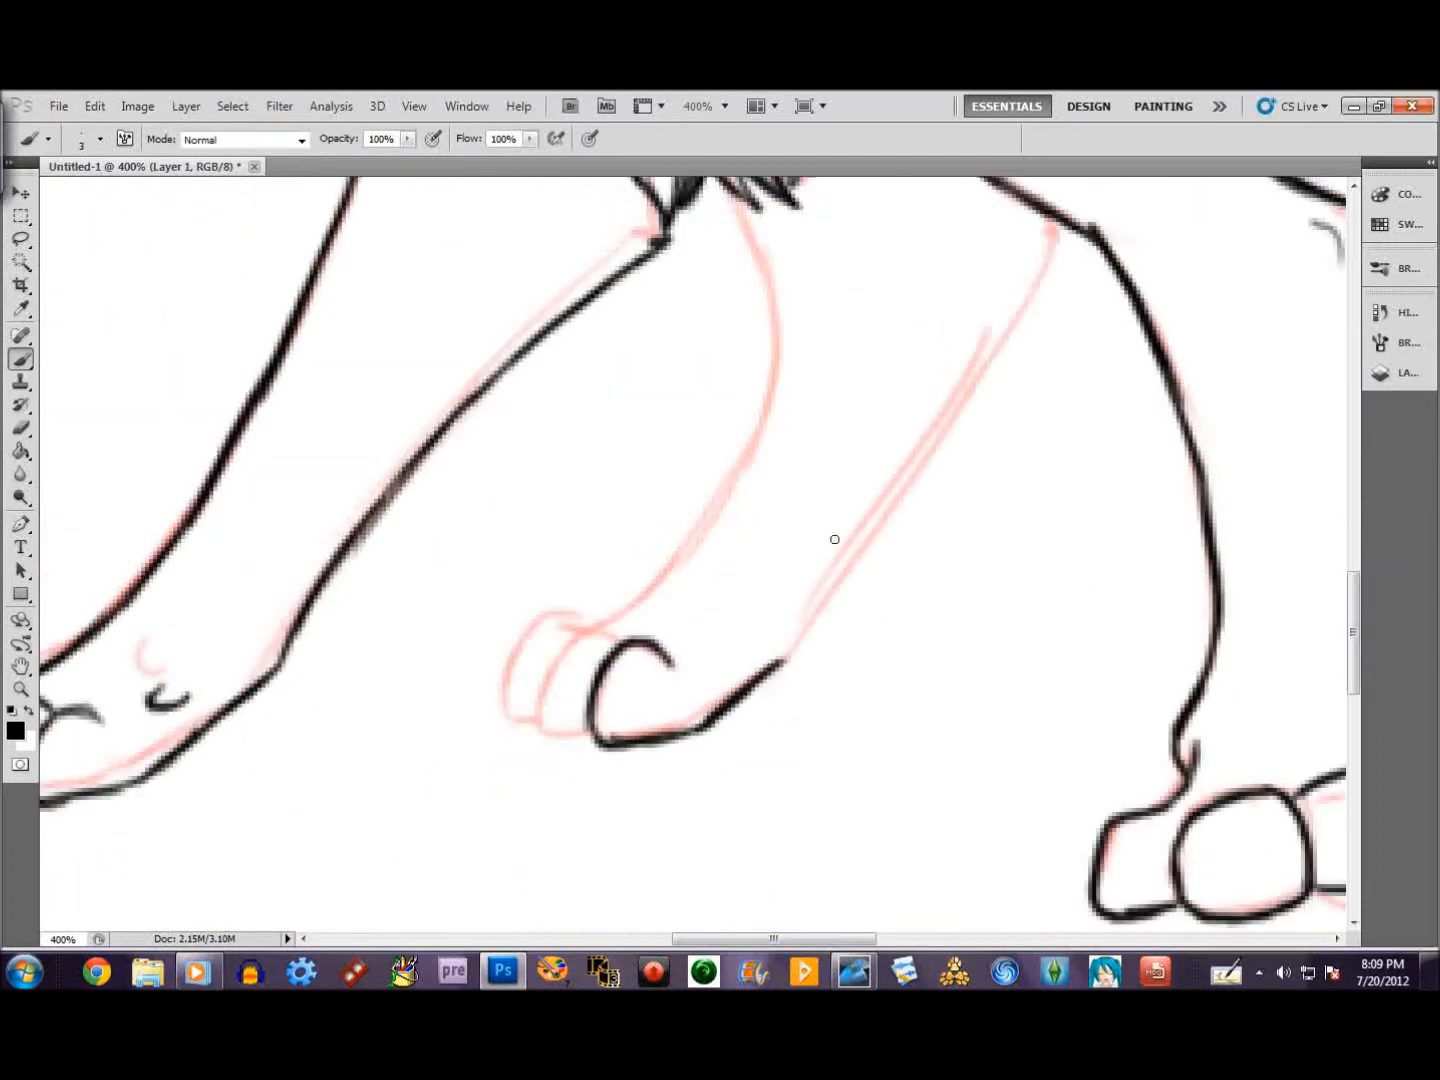
# - Fill the background blue and lay a flat light grey base under the wolf lineart
pyautogui.rightClick(1178, 532)
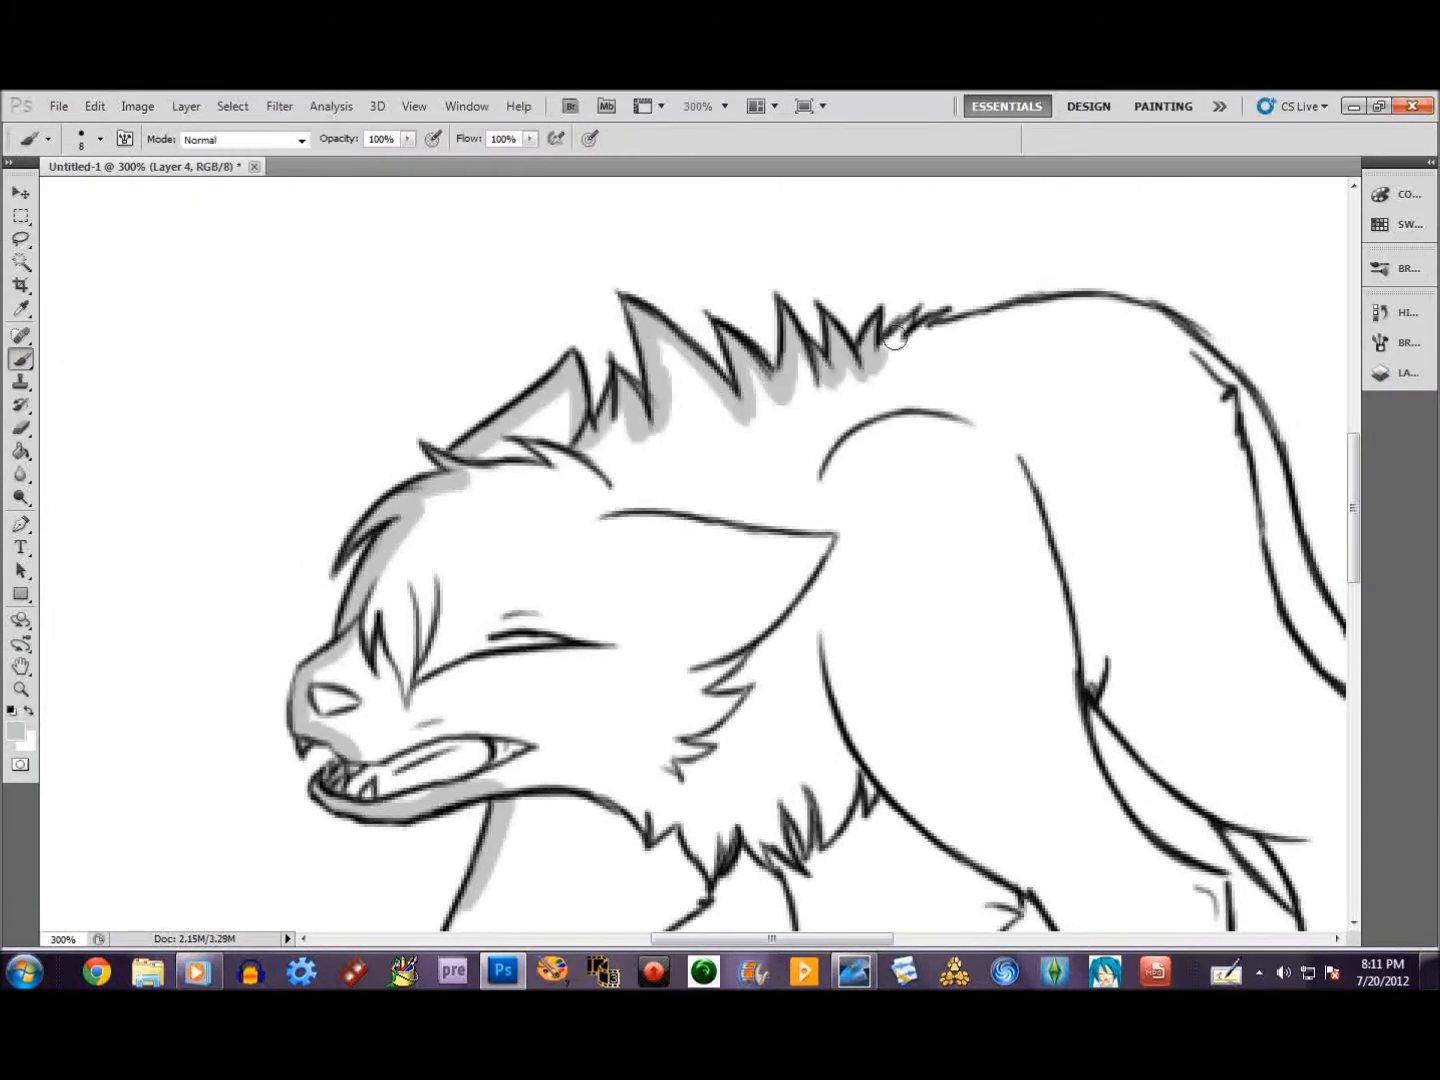
pyautogui.scroll(-3)
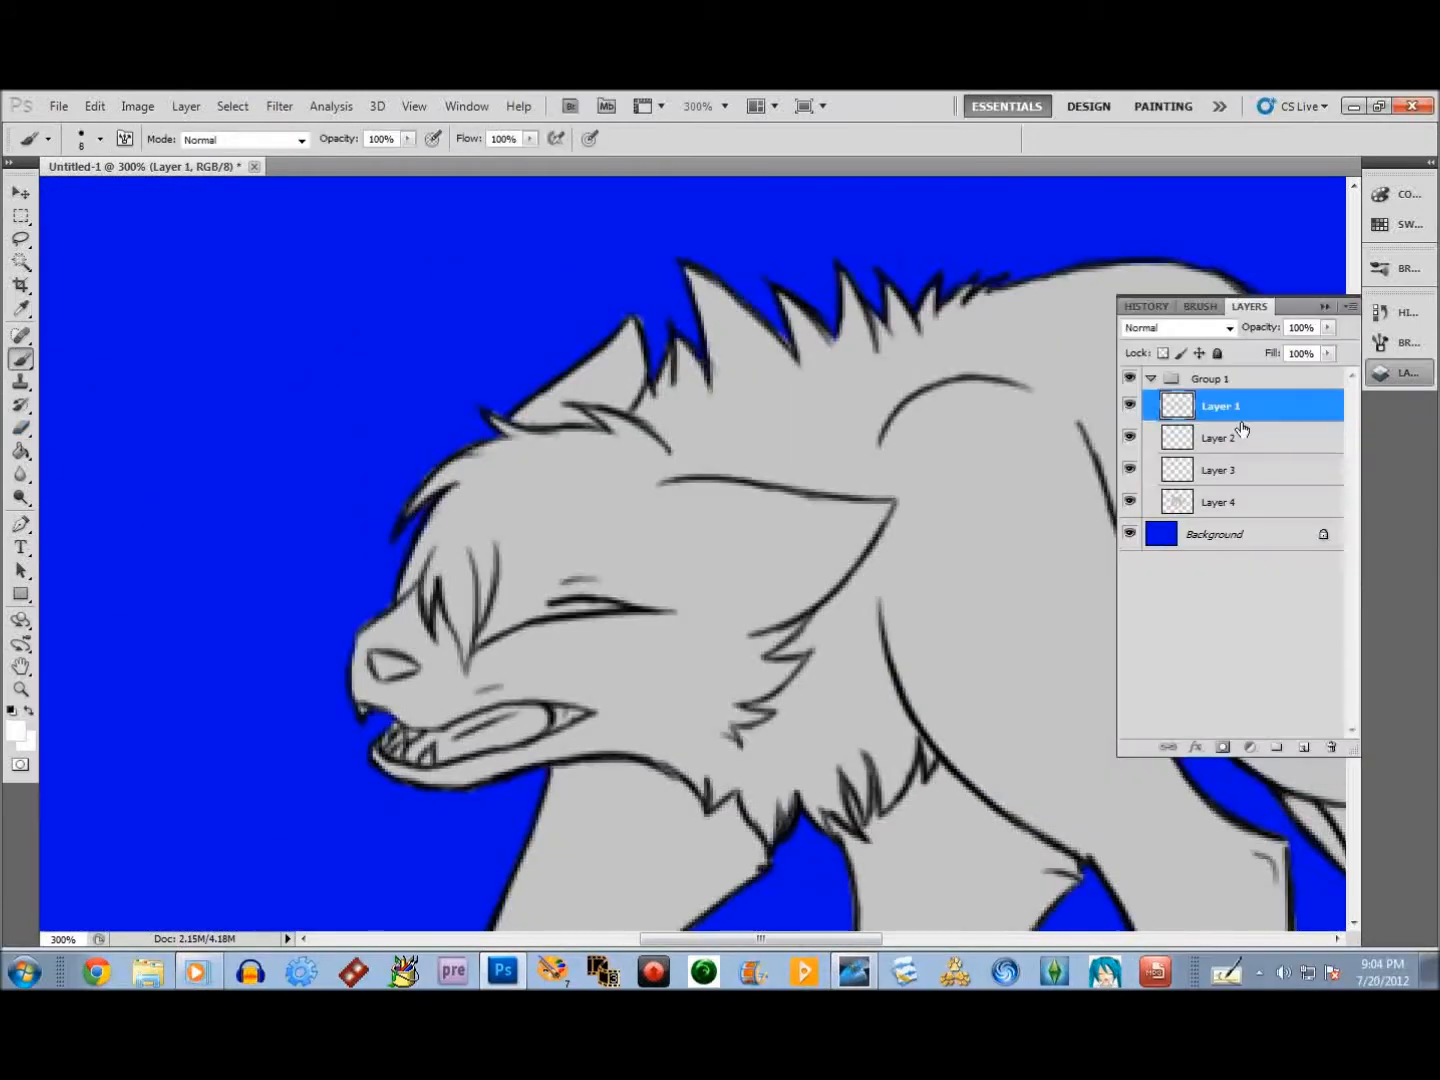
# - Shade the fur dark grey with strands, colour the teal eyes and nose, and streak red blood down the neck
pyautogui.click(1220, 436)
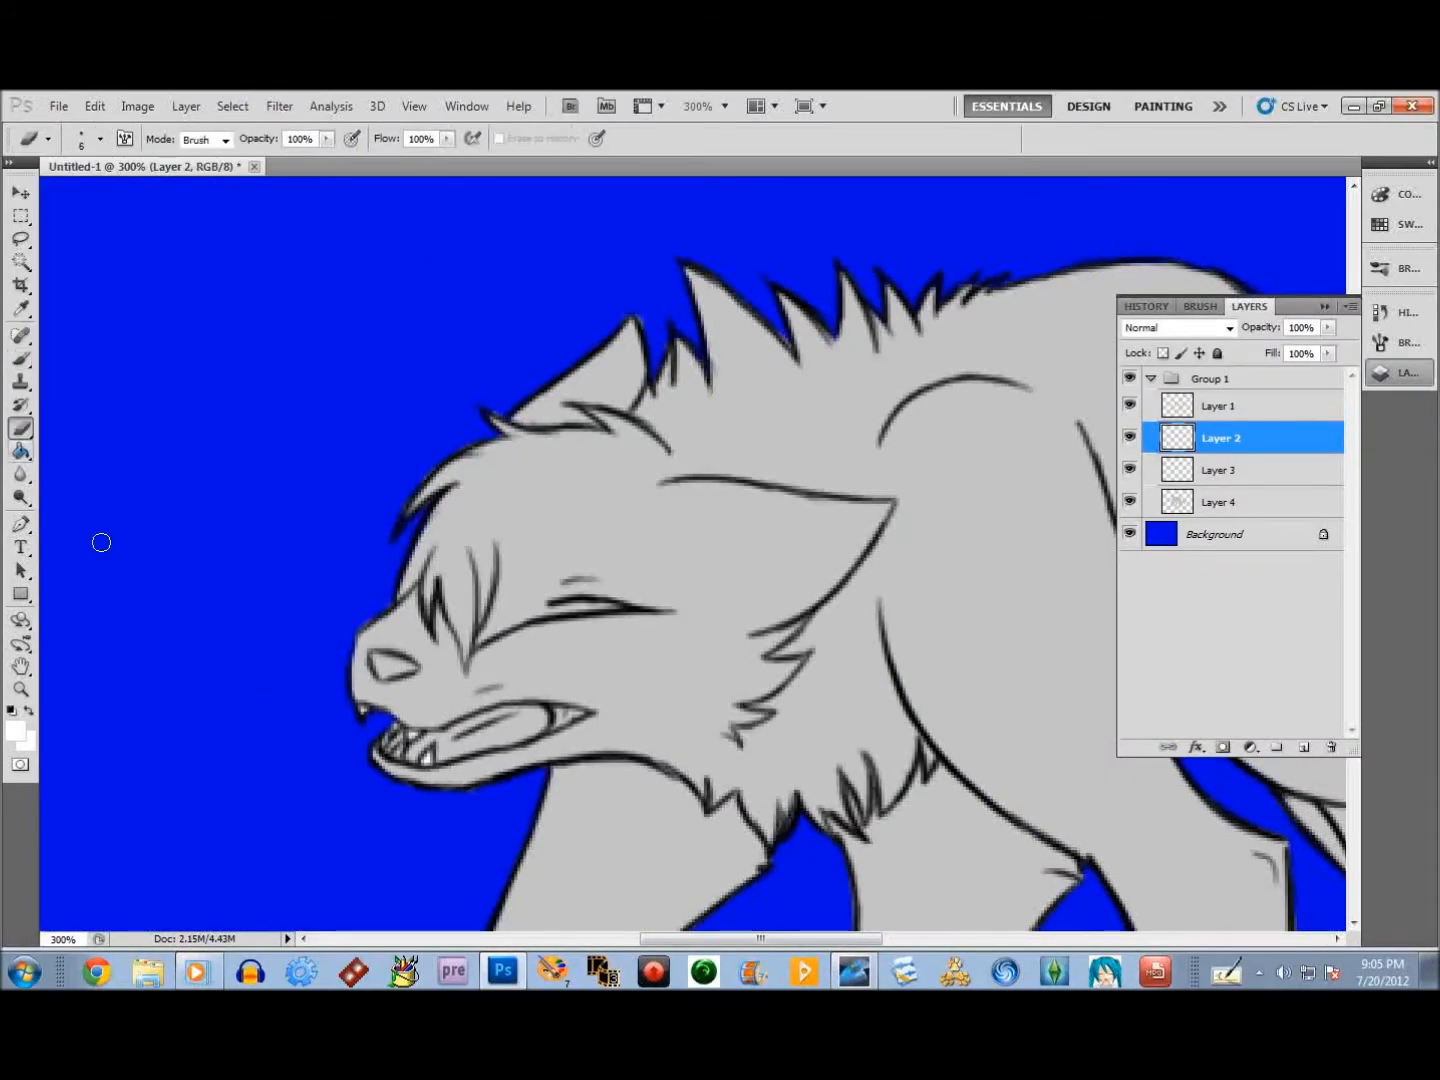
pyautogui.click(1220, 470)
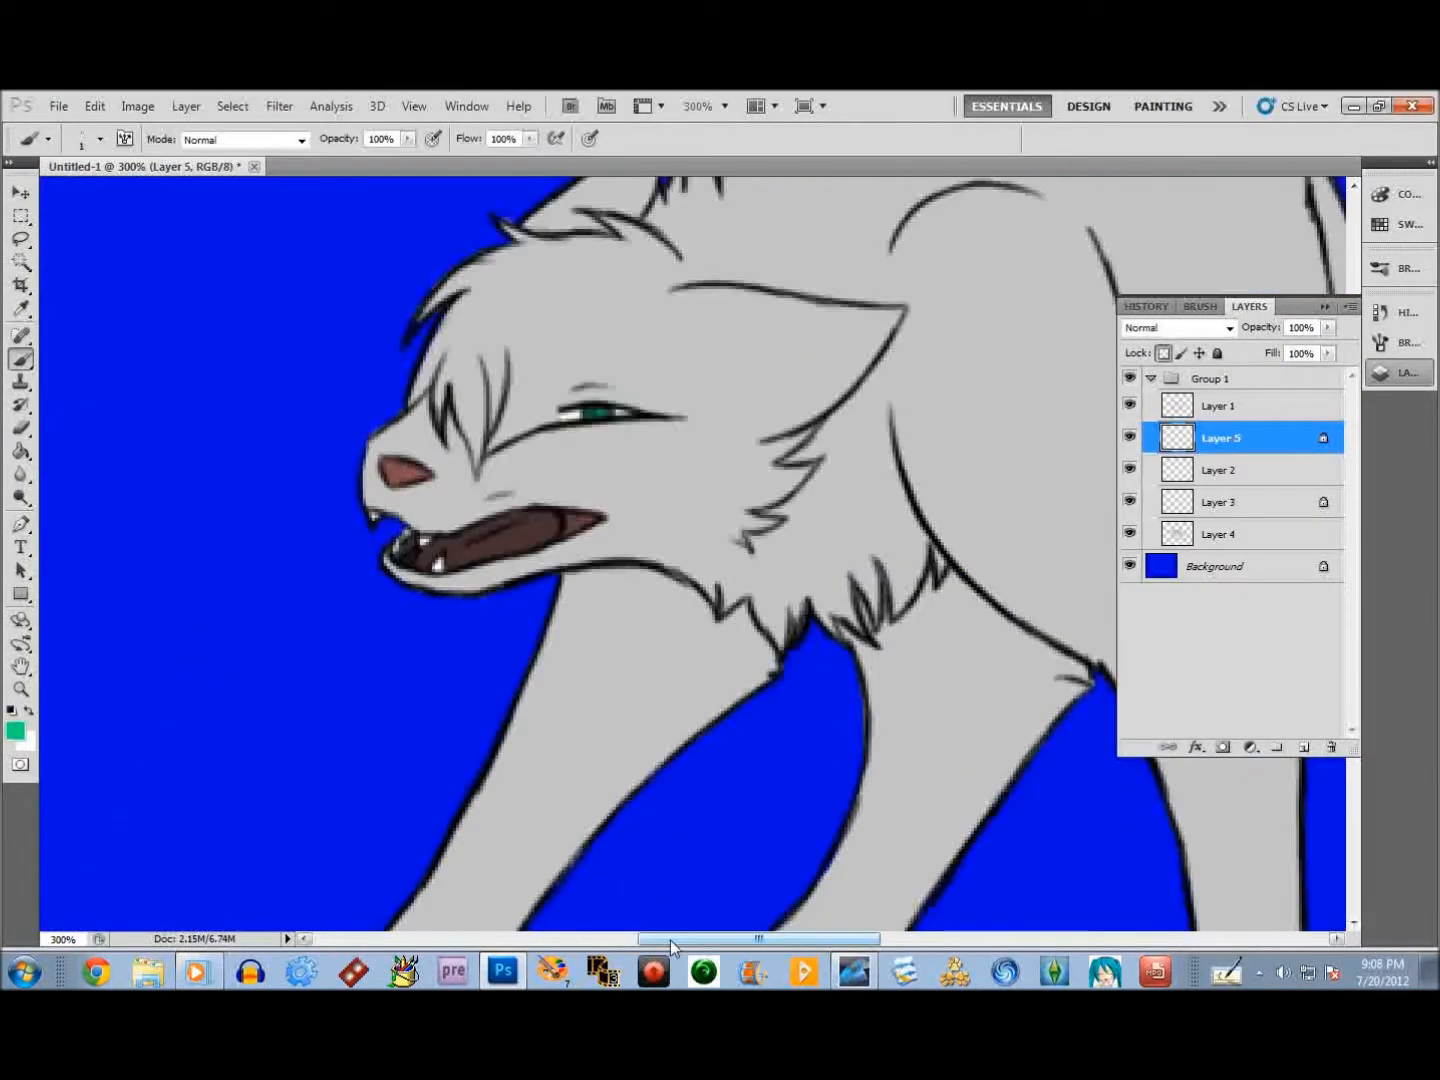
pyautogui.click(1220, 532)
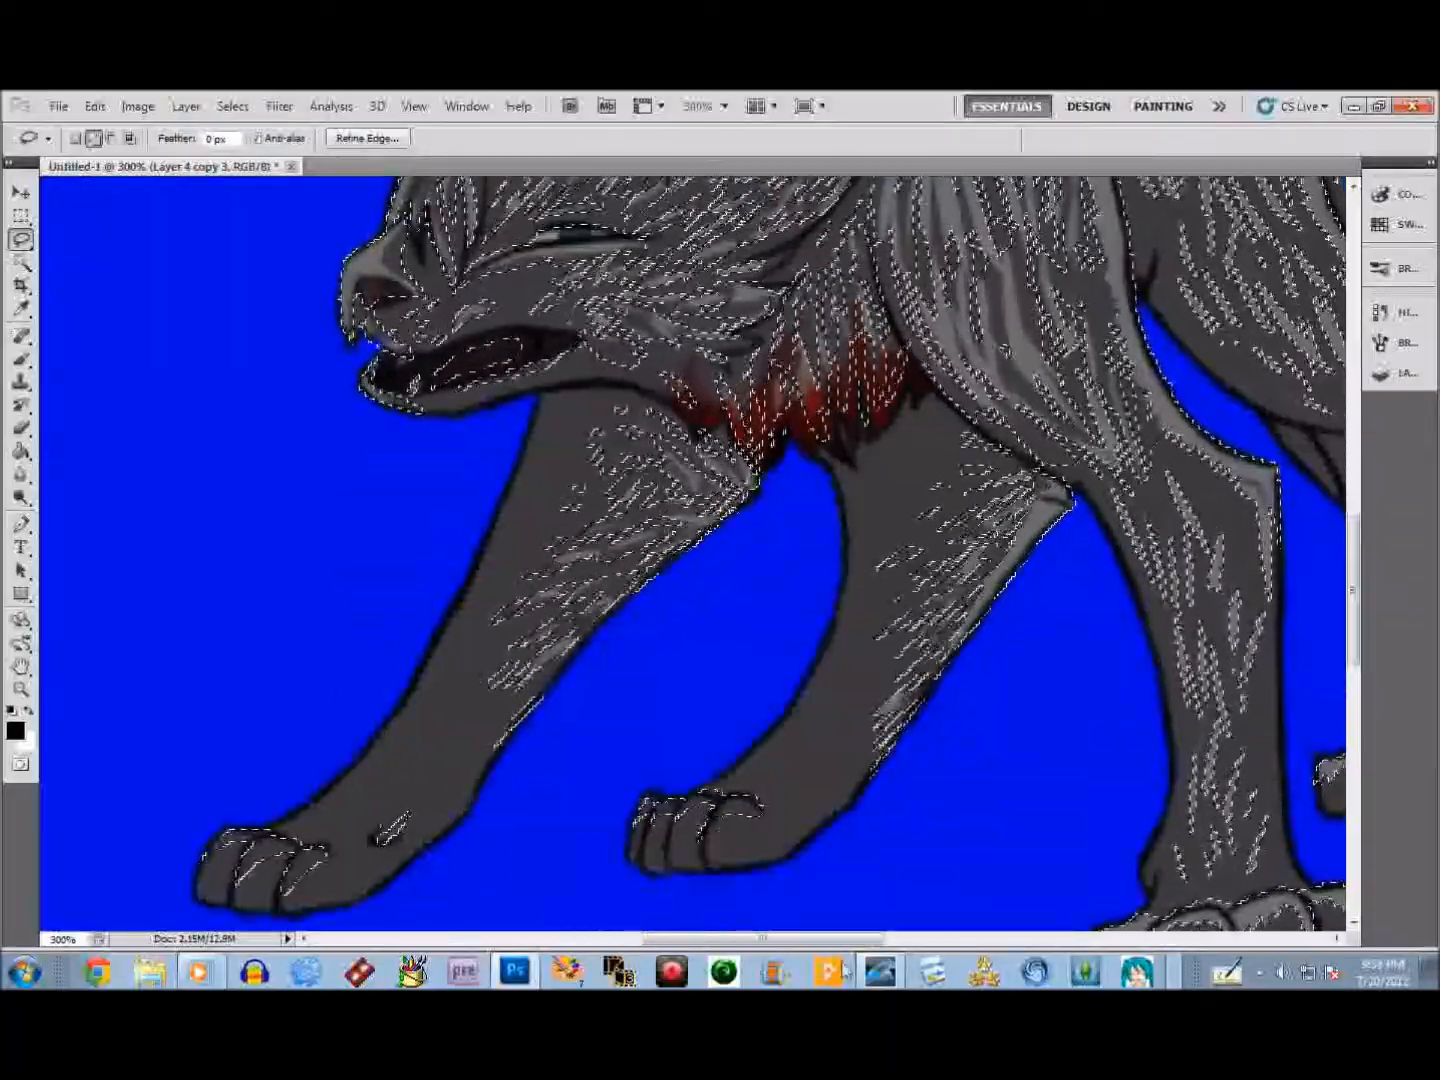
# - Paint light blue tear drops from the wolf's eye and lower layer opacity to darken the wolf
pyautogui.scroll(-3)
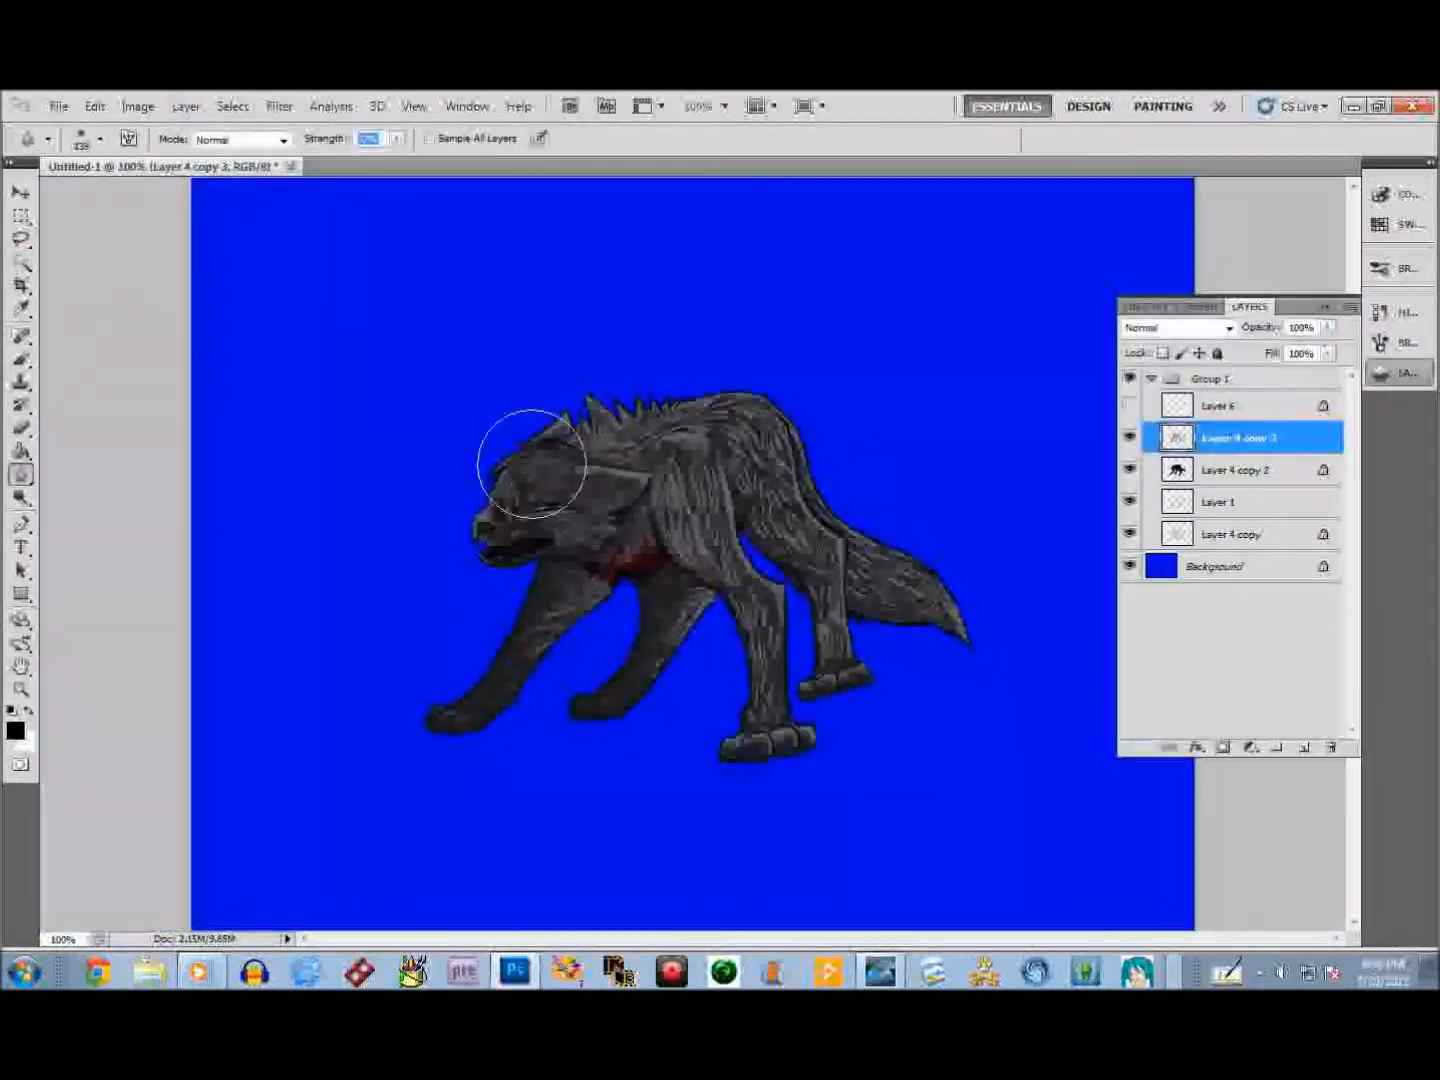
pyautogui.click(1240, 468)
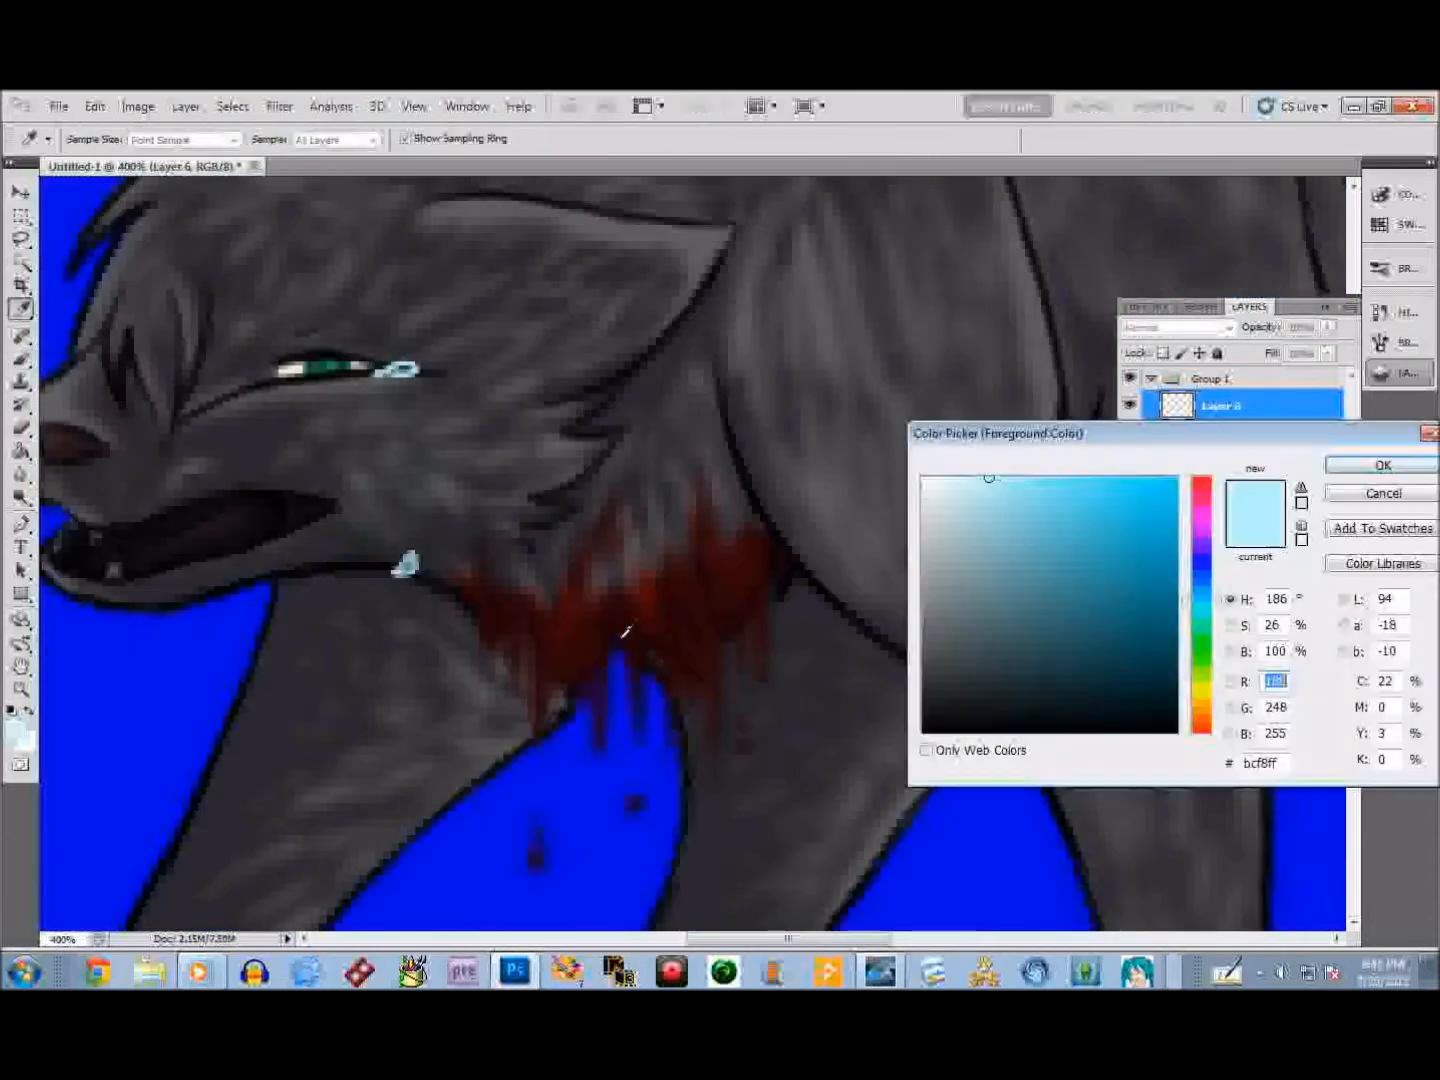
pyautogui.click(1380, 464)
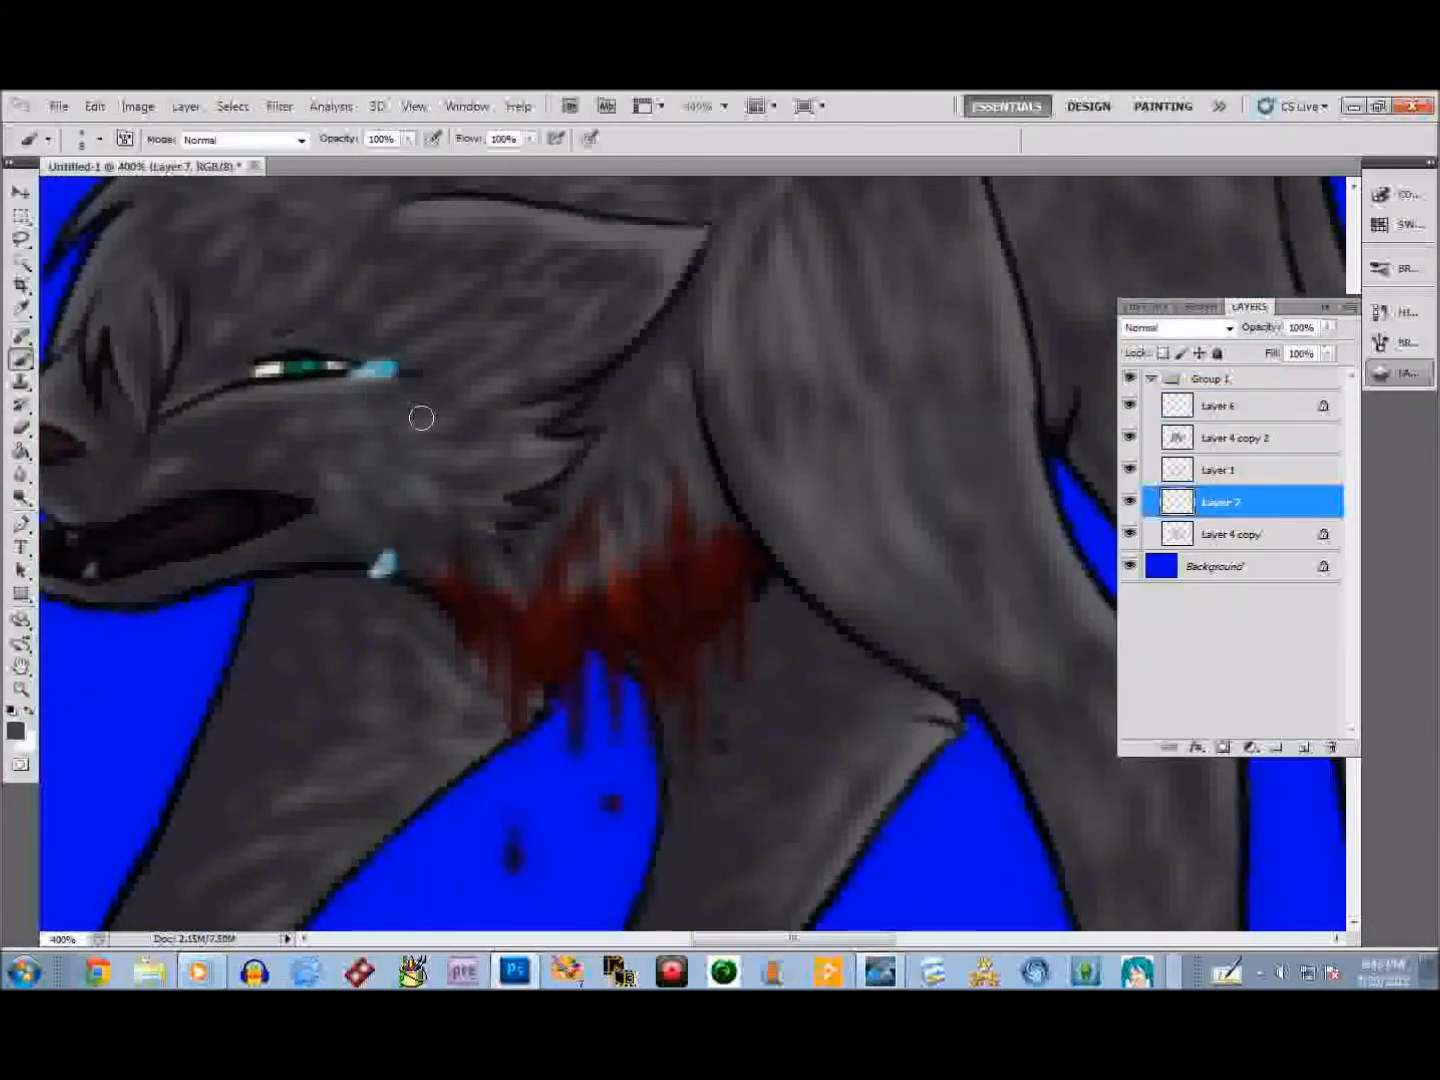
pyautogui.click(12, 710)
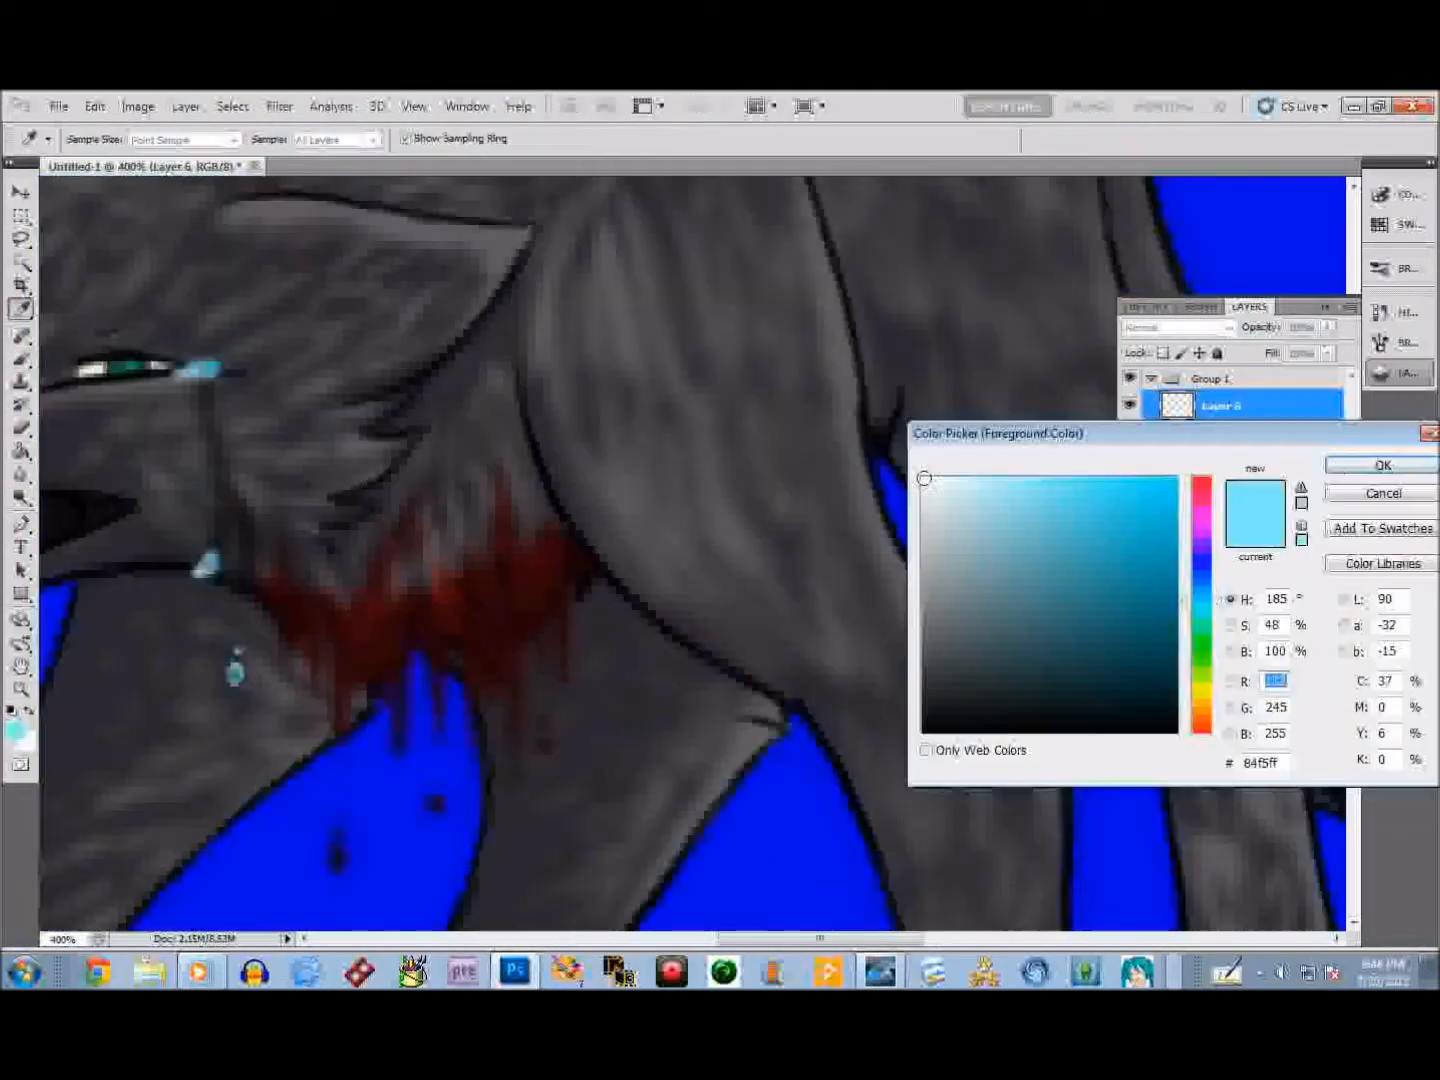
pyautogui.click(1380, 464)
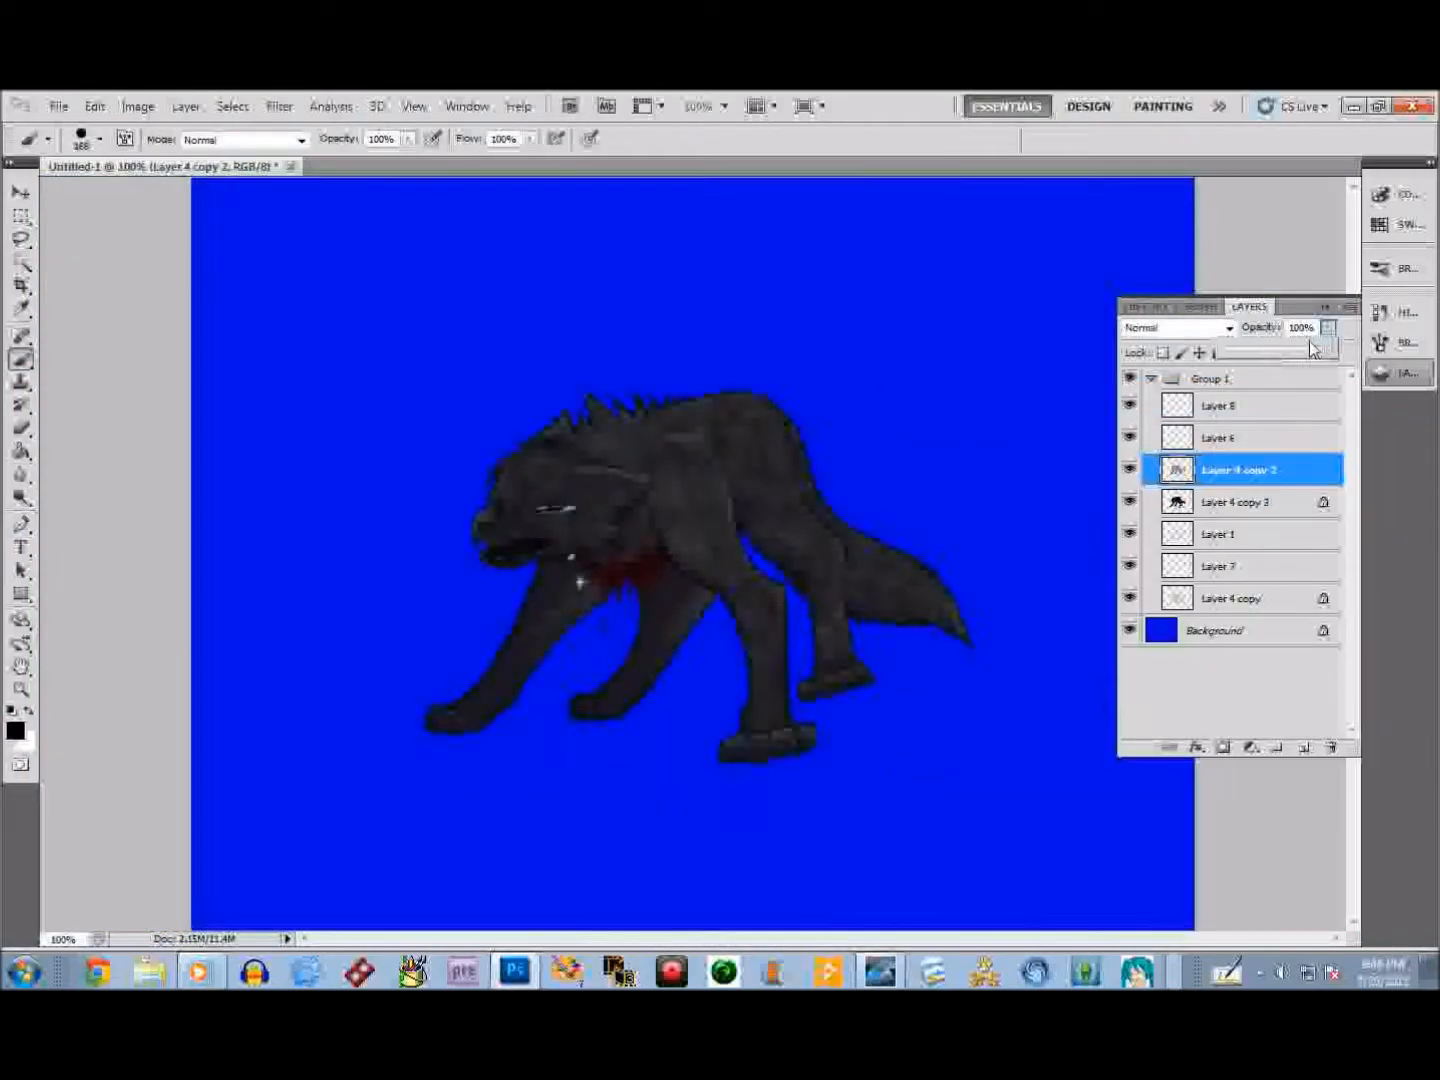
# - Fill a new layer near-black and paint a soft oval shadow with a blood pool beneath the wolf
pyautogui.click(1240, 502)
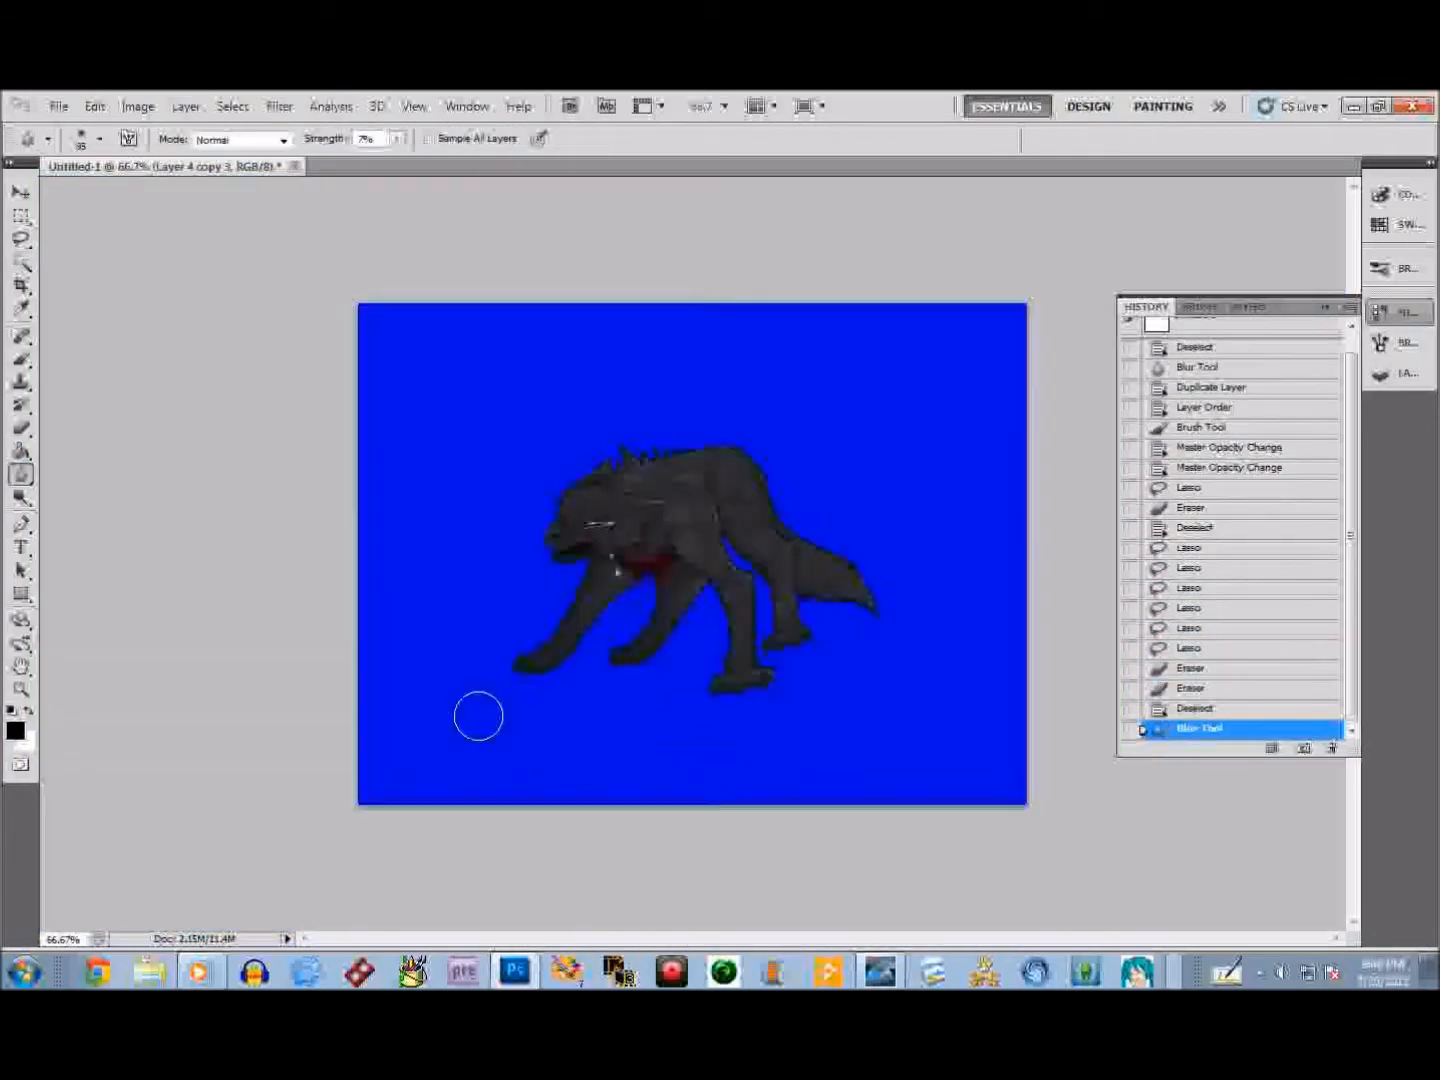
pyautogui.click(1248, 306)
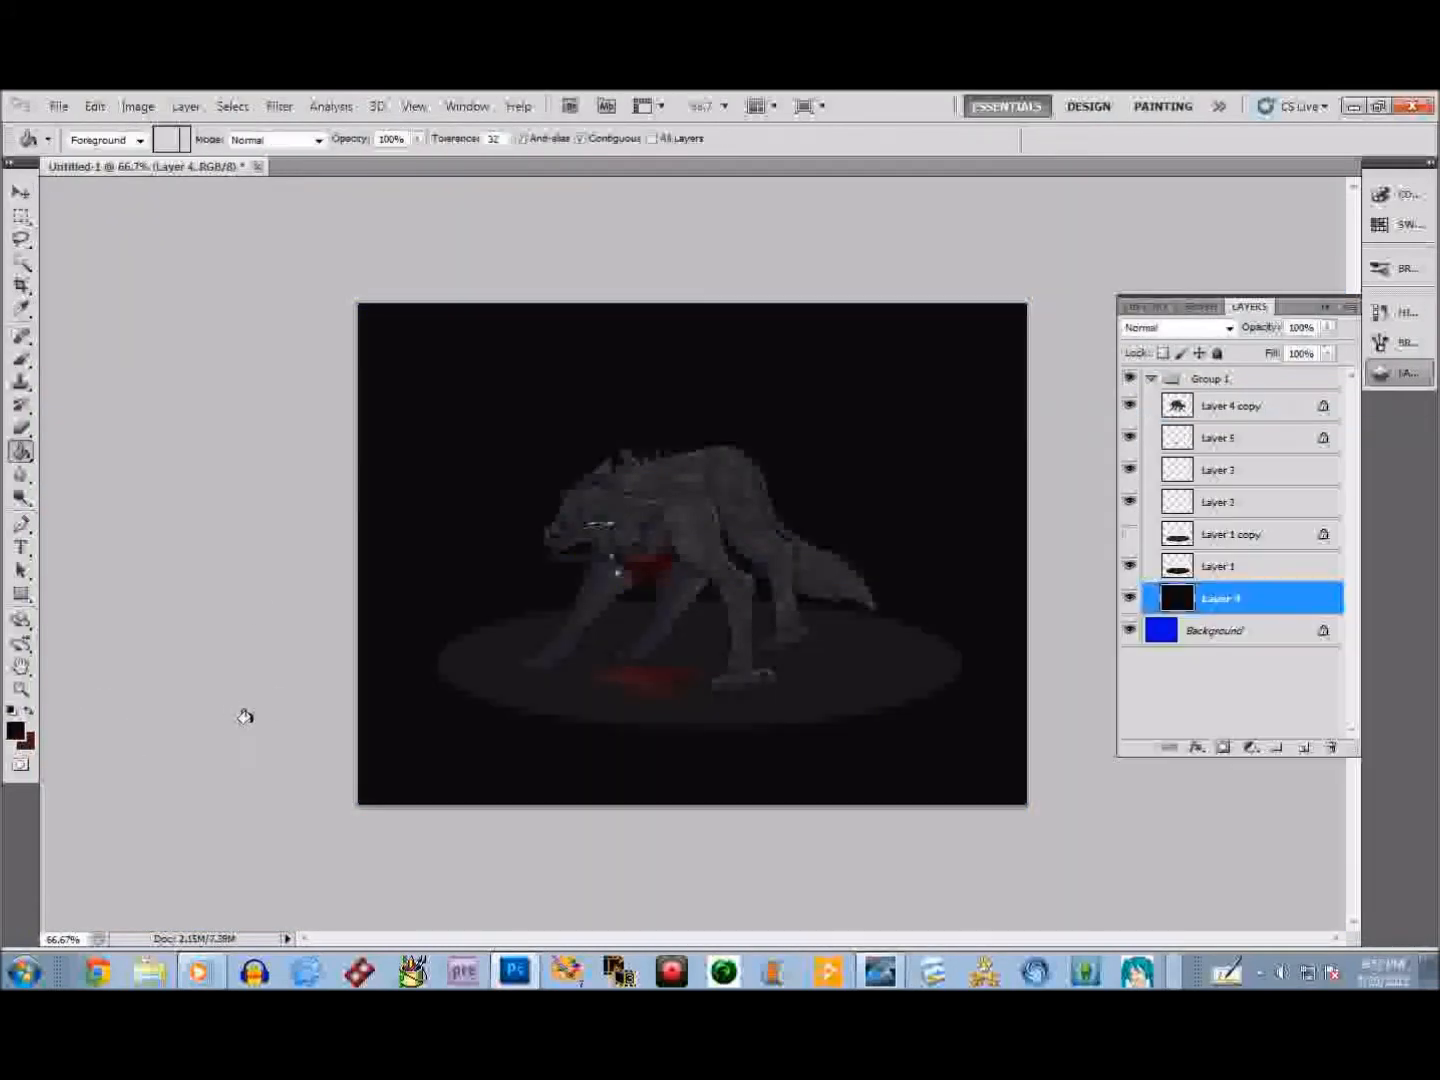
# - Paint blurred black wolf silhouettes behind the wolf and duplicate the layer with Ctrl+J for positioning
pyautogui.click(1240, 532)
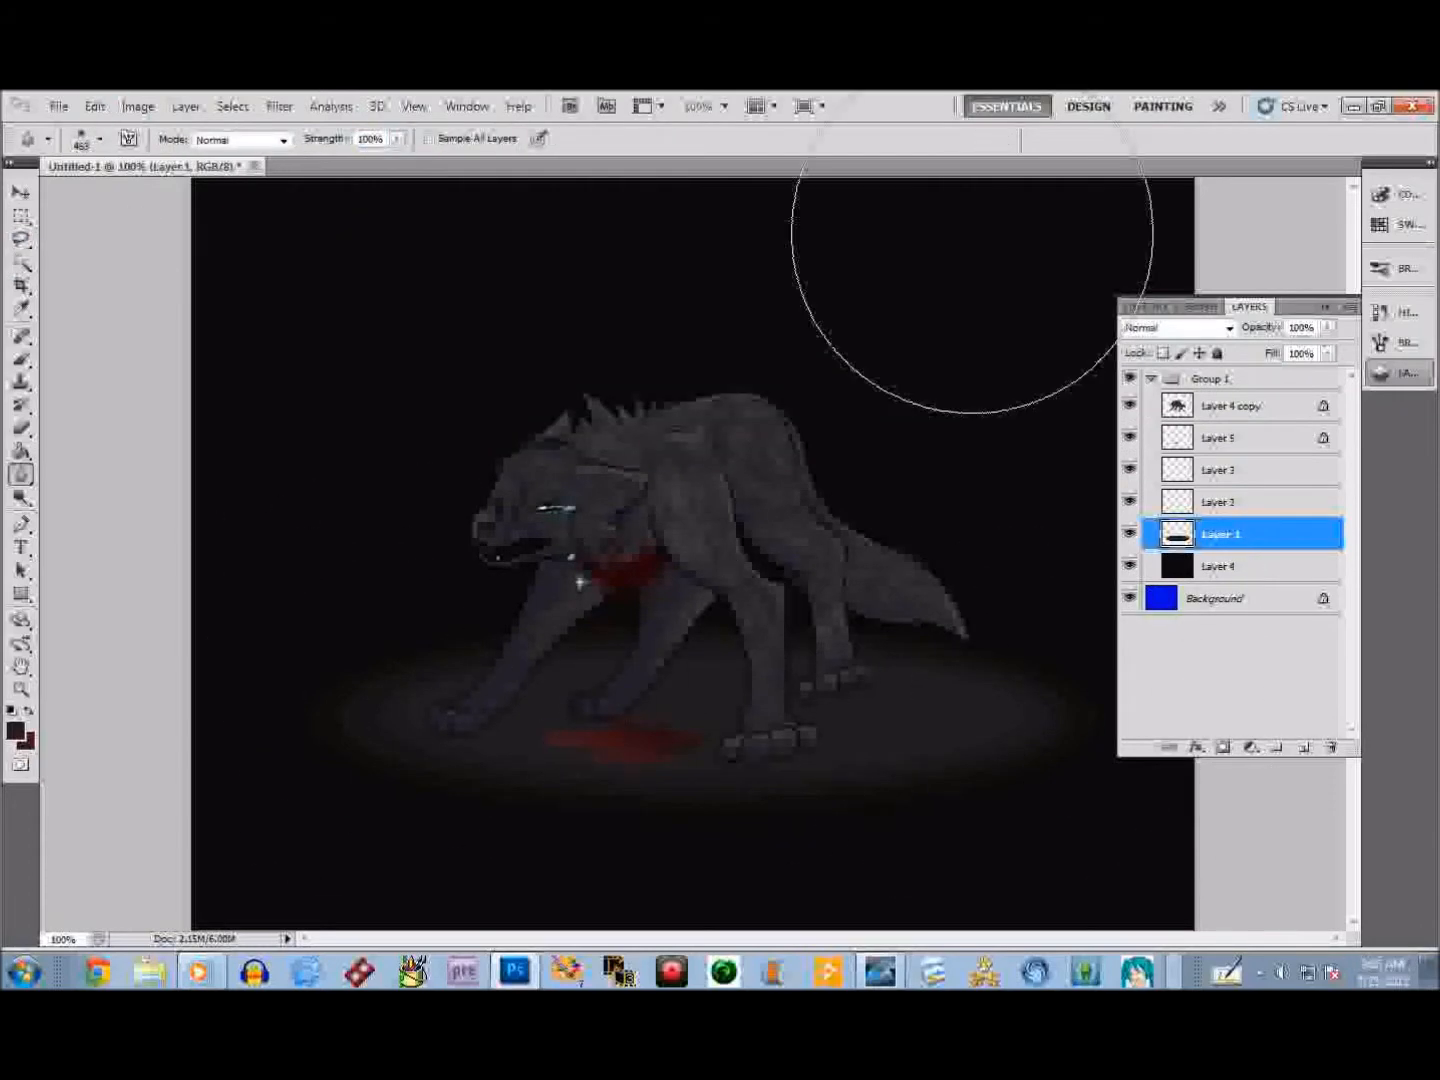
pyautogui.click(20, 192)
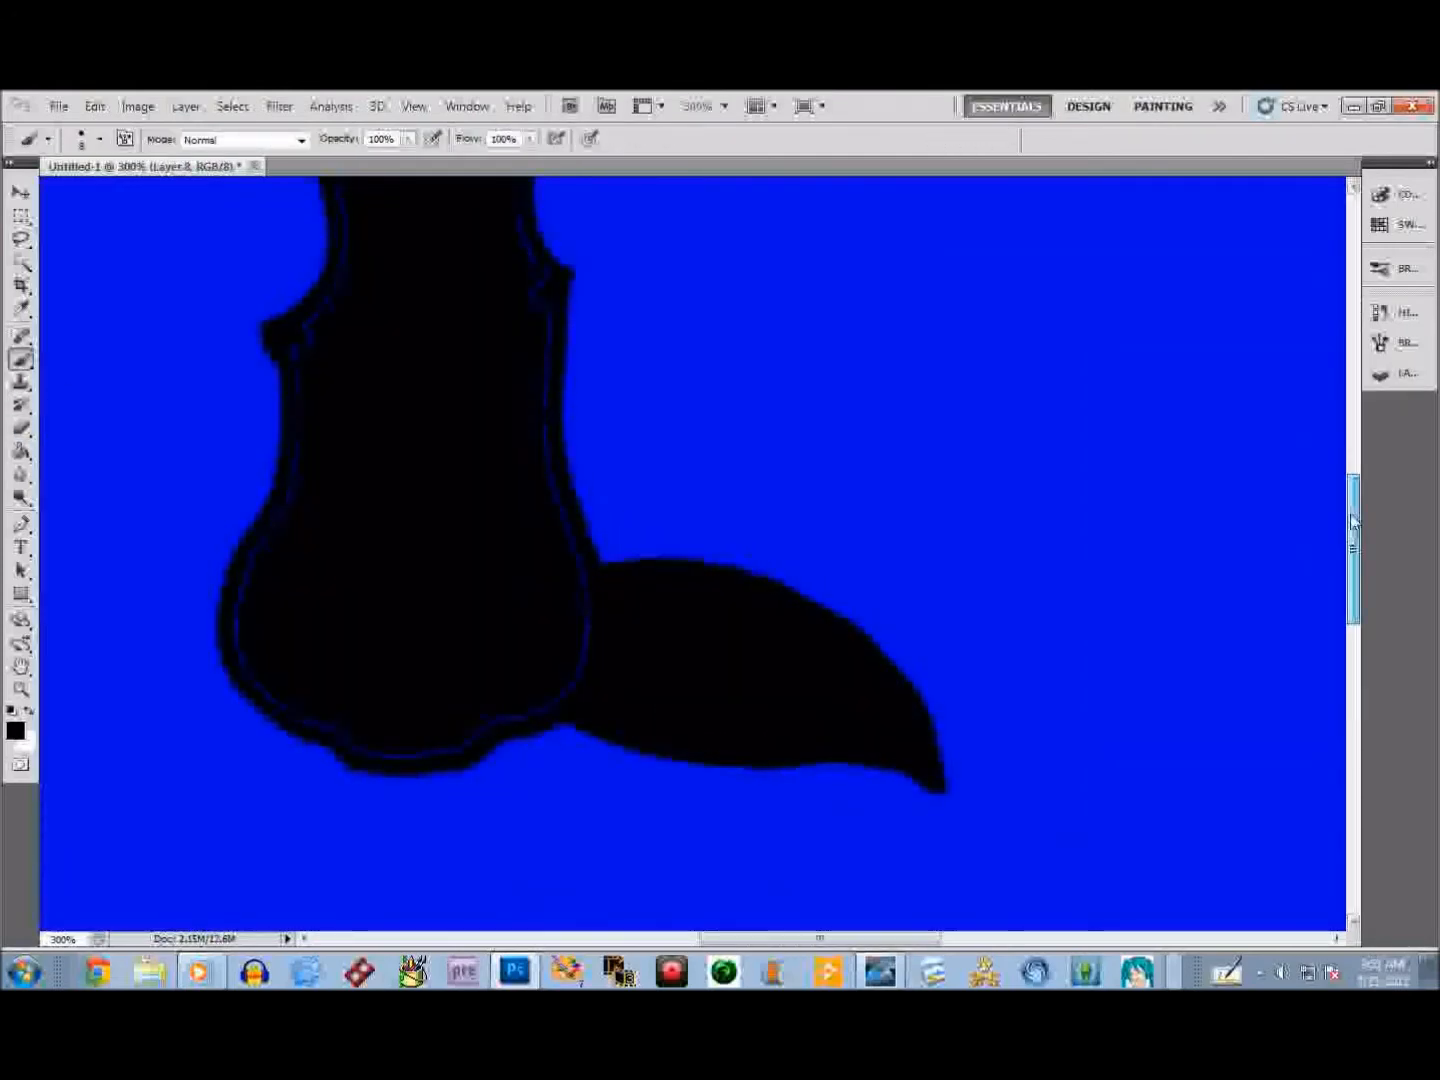
pyautogui.click(330, 106)
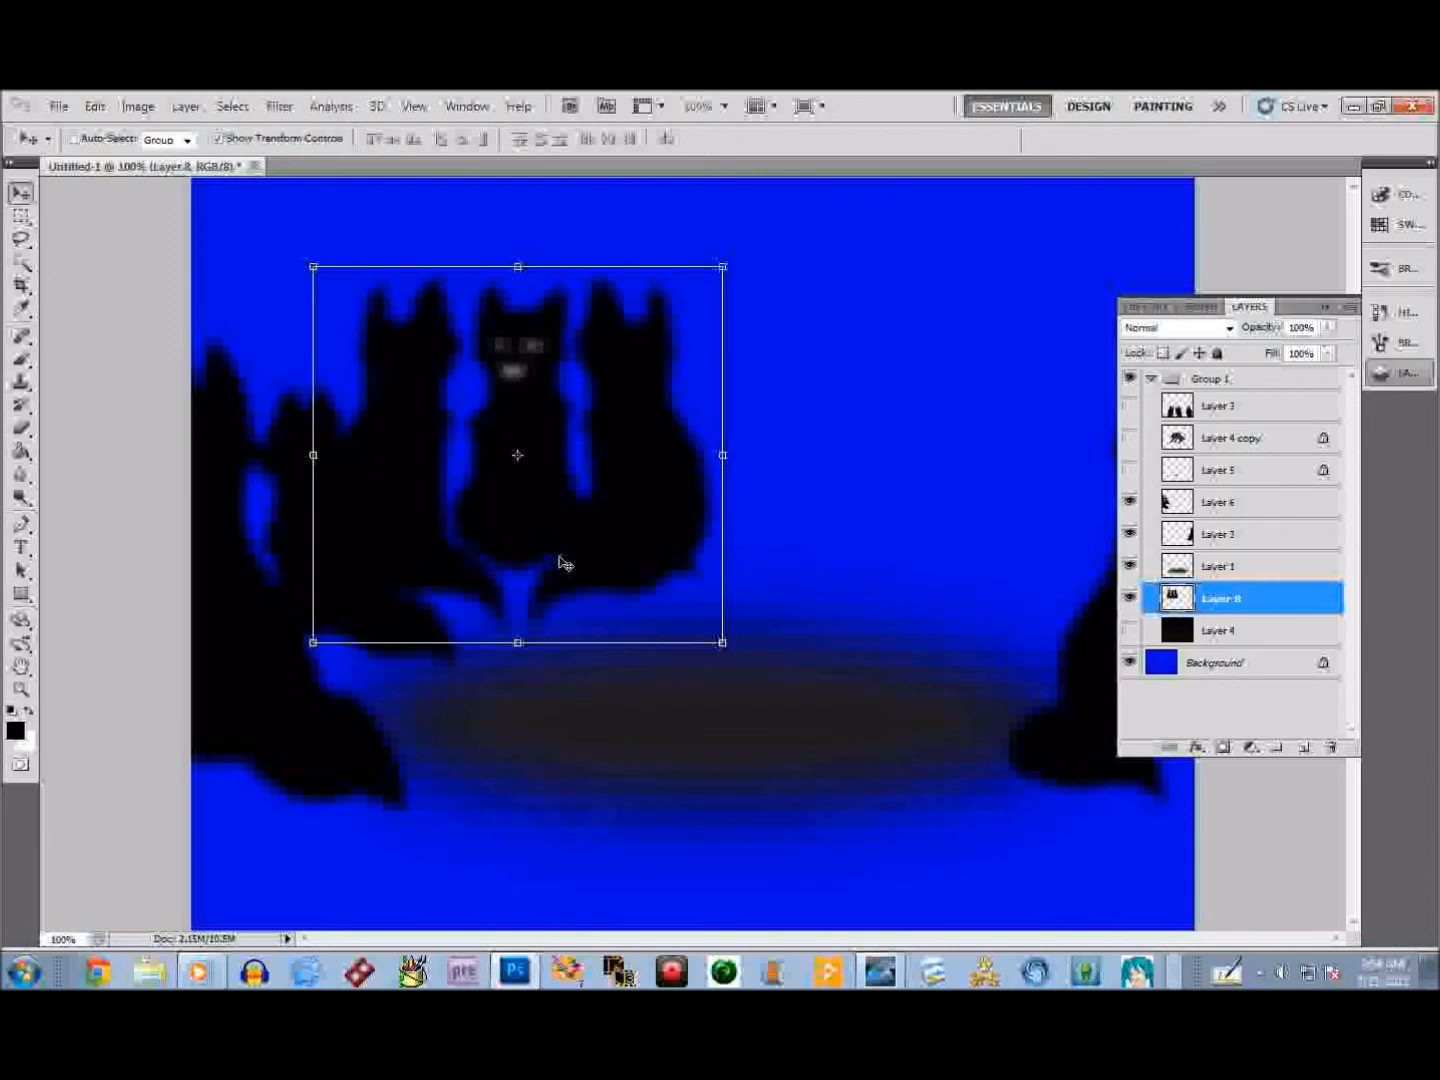
pyautogui.press('Ctrl+J')
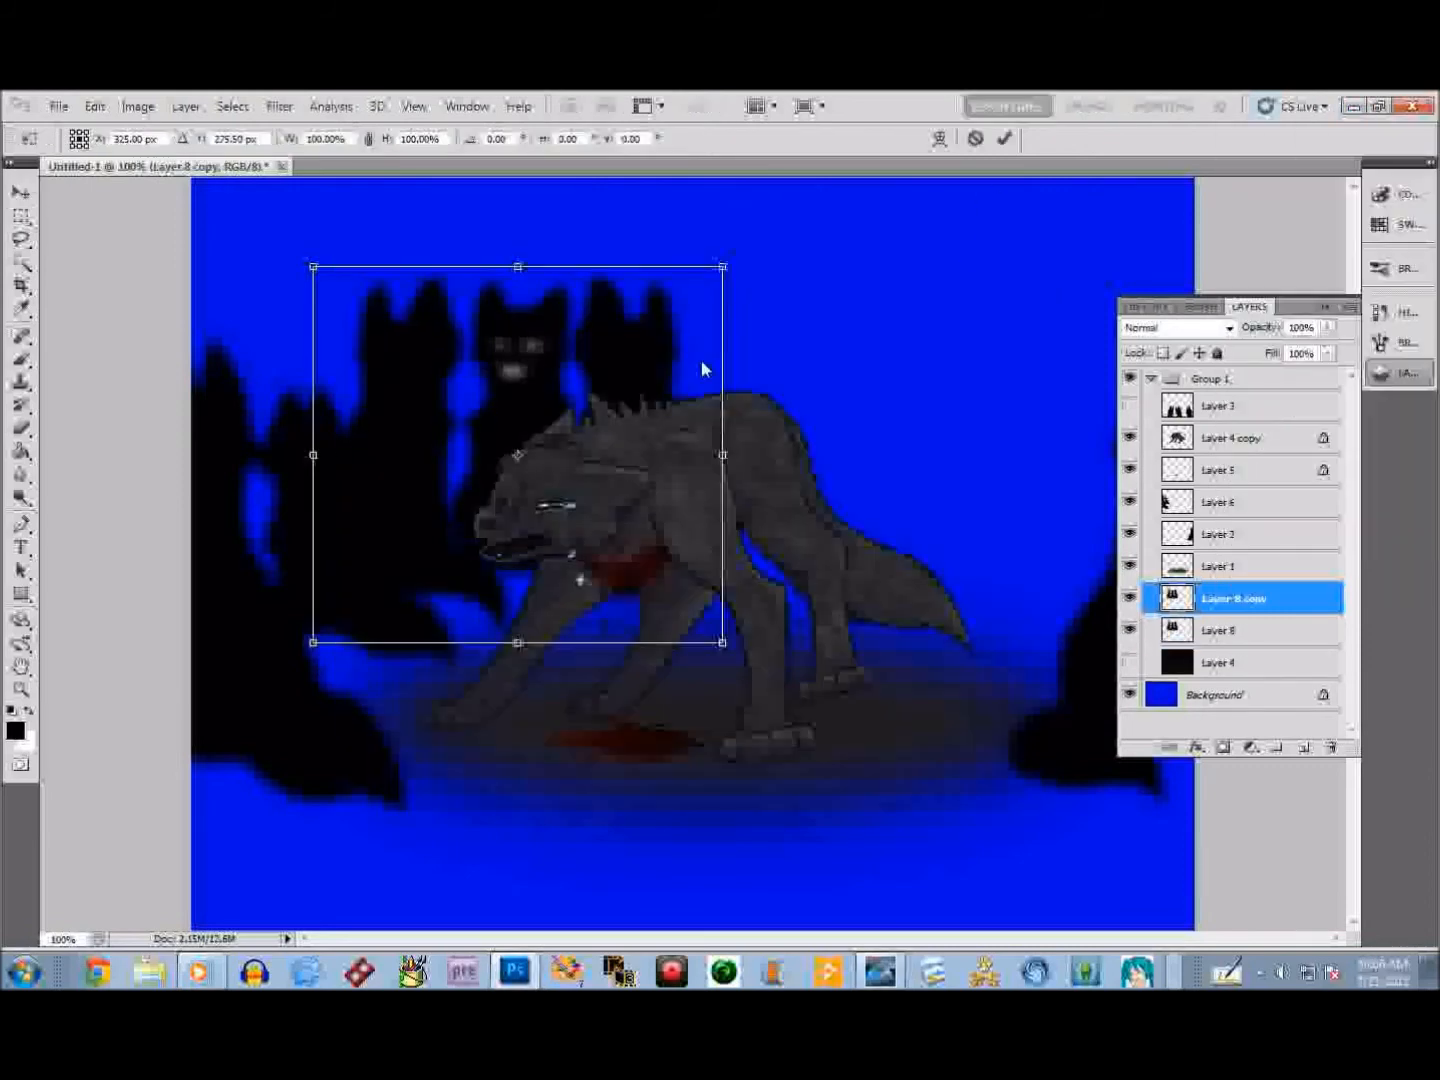